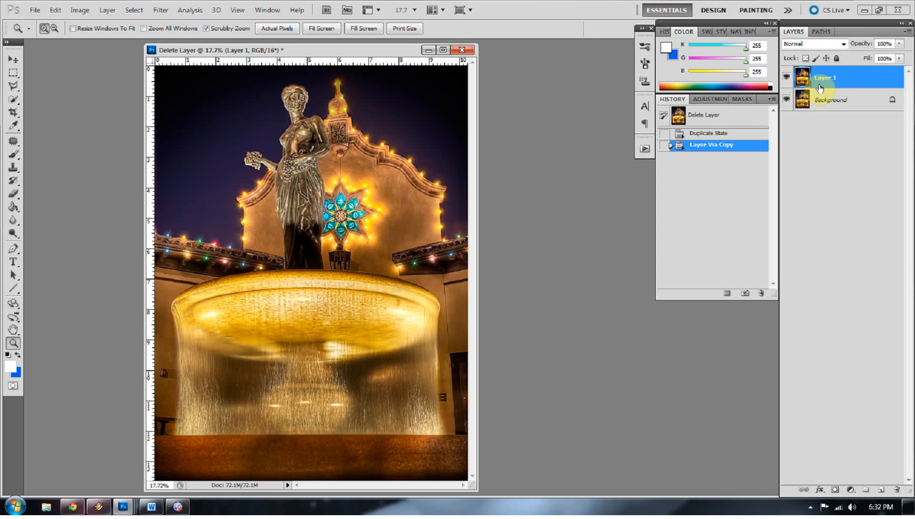
Launch Topaz Adjust 5 from the Filter menu on the copied fountain layer
click(161, 10)
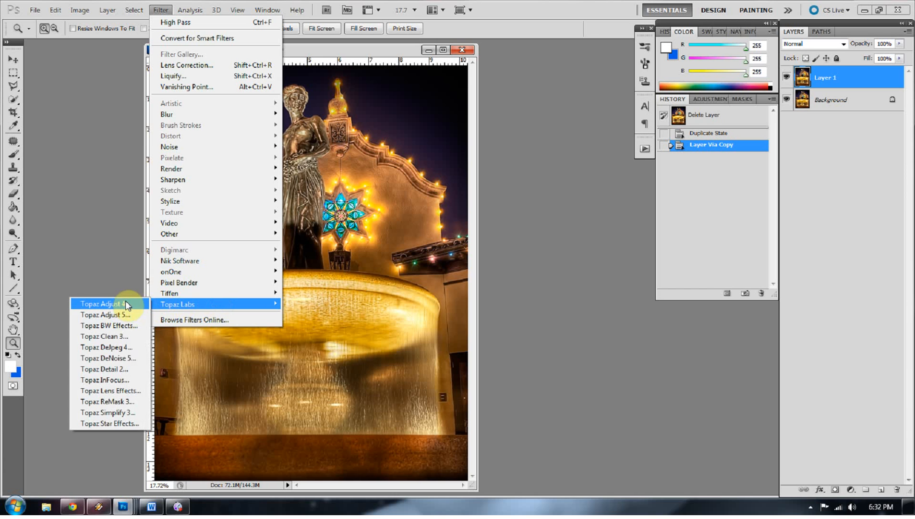
mouse_move(105, 314)
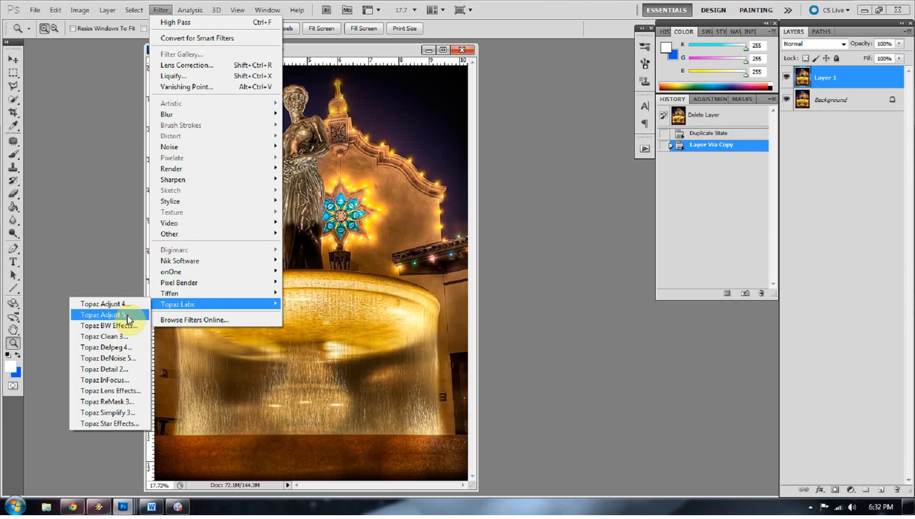
click(101, 315)
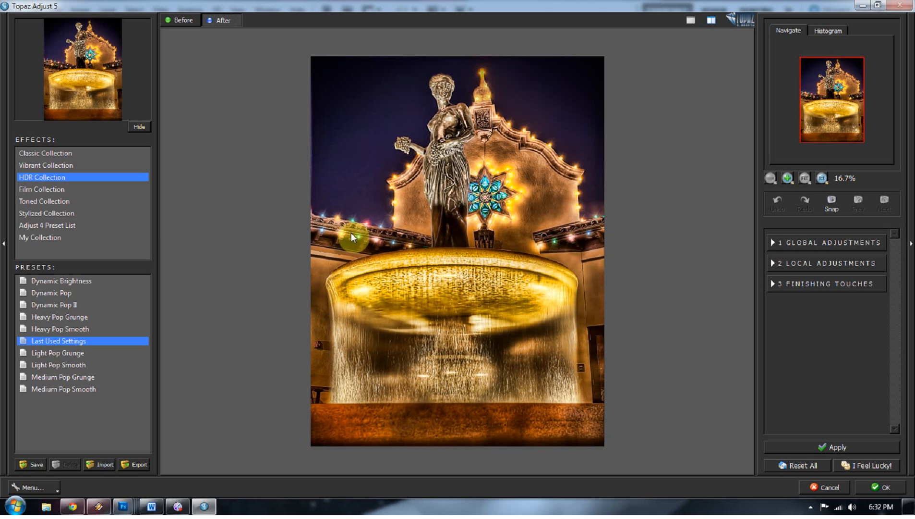
mouse_move(121, 227)
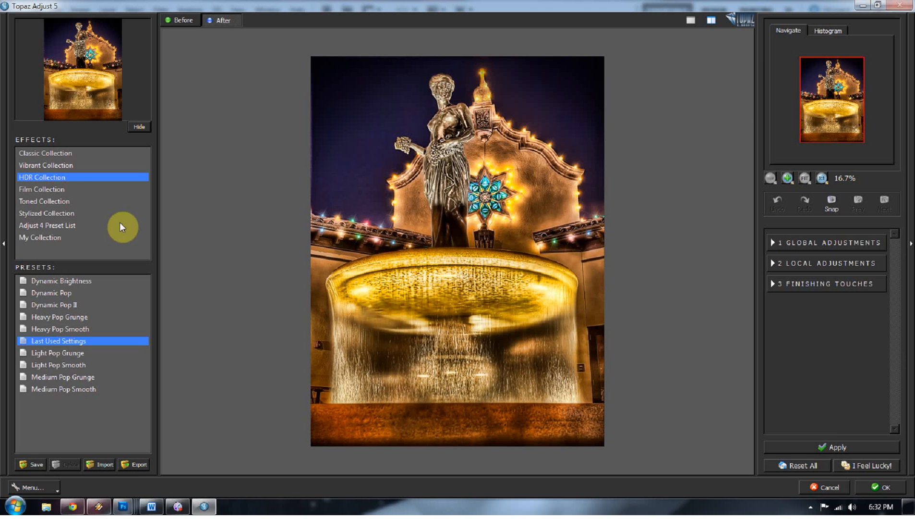
mouse_move(63, 183)
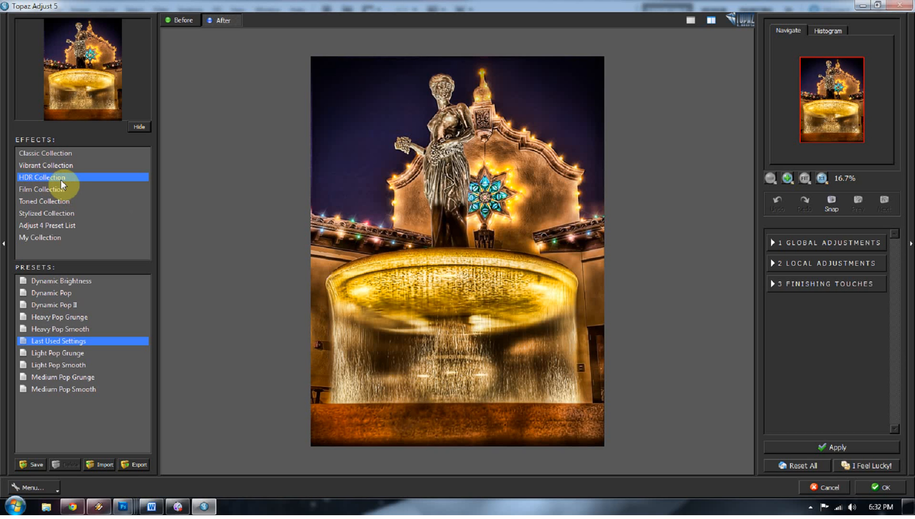
mouse_move(62, 181)
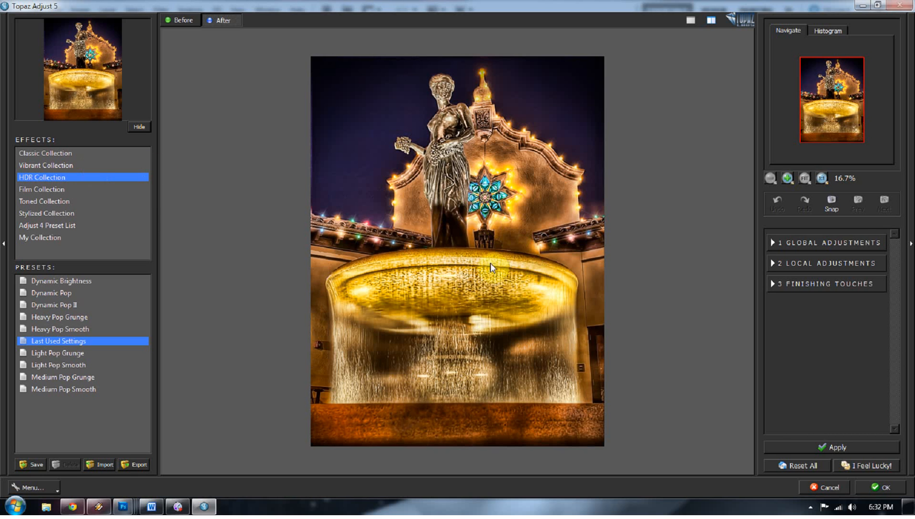
mouse_move(356, 256)
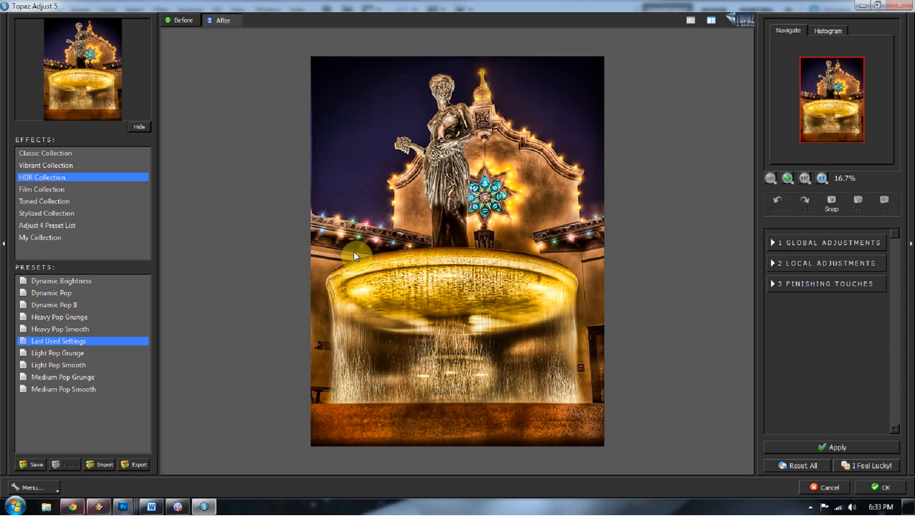
mouse_move(349, 258)
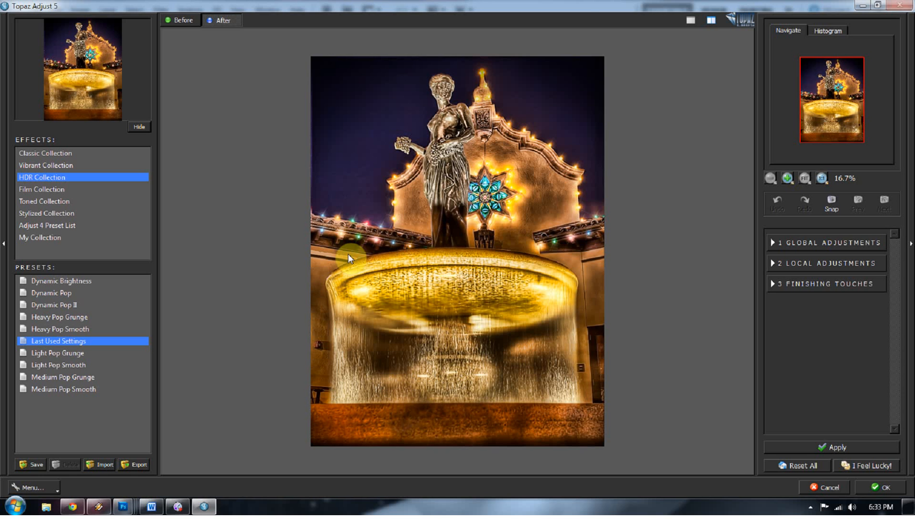
mouse_move(442, 269)
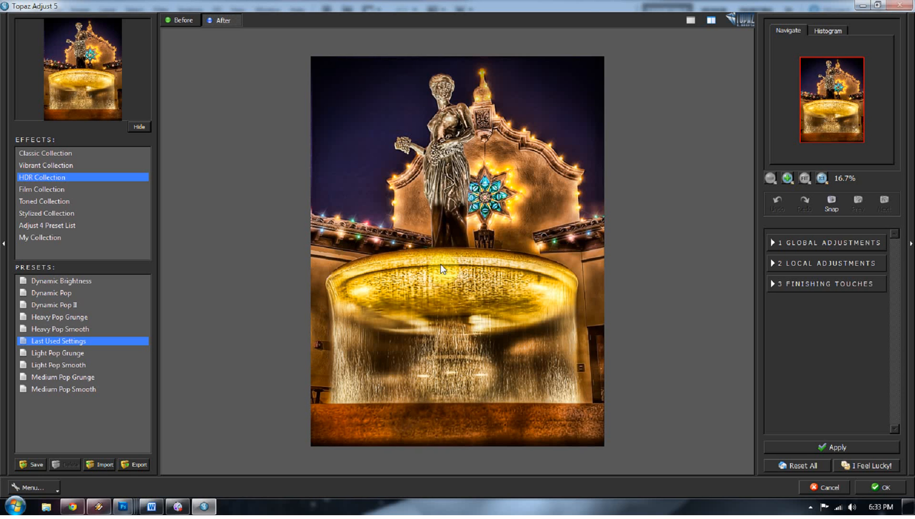
mouse_move(252, 243)
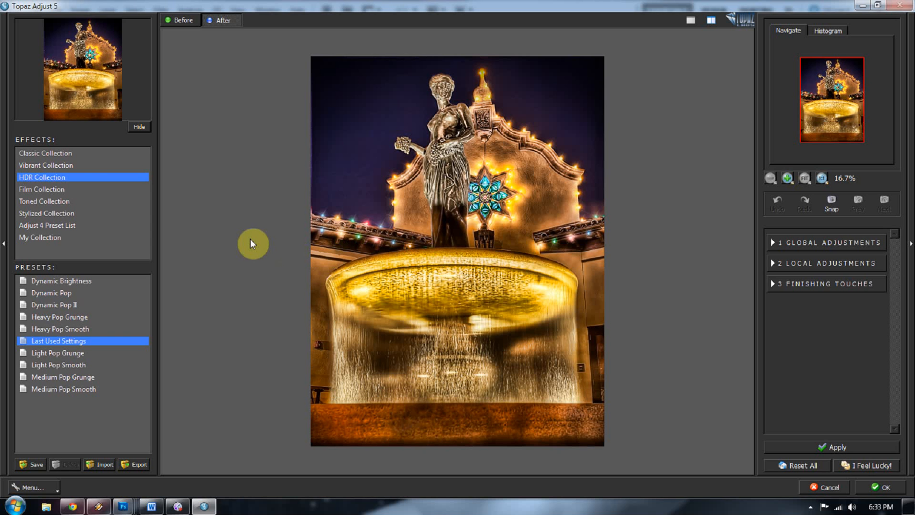
Browse the Film Collection, then apply the HDR Collection's Dynamic Pop II preset
click(43, 189)
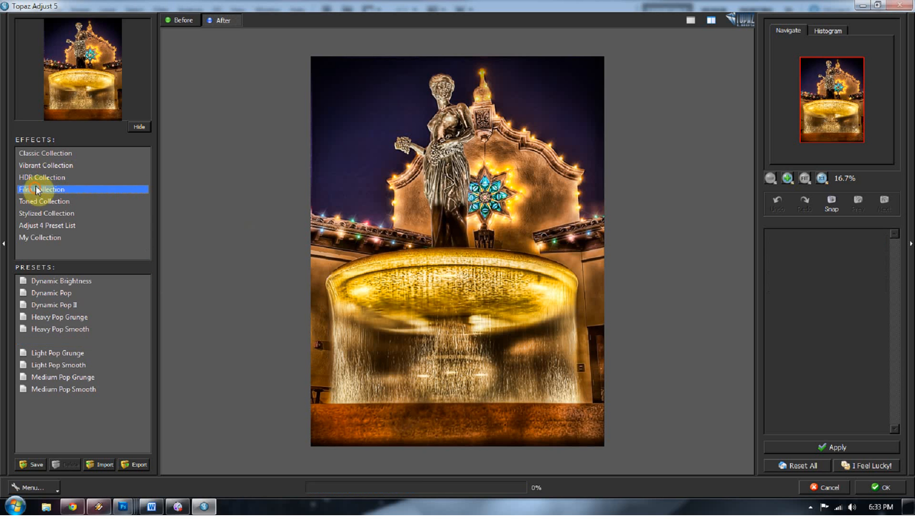
click(65, 177)
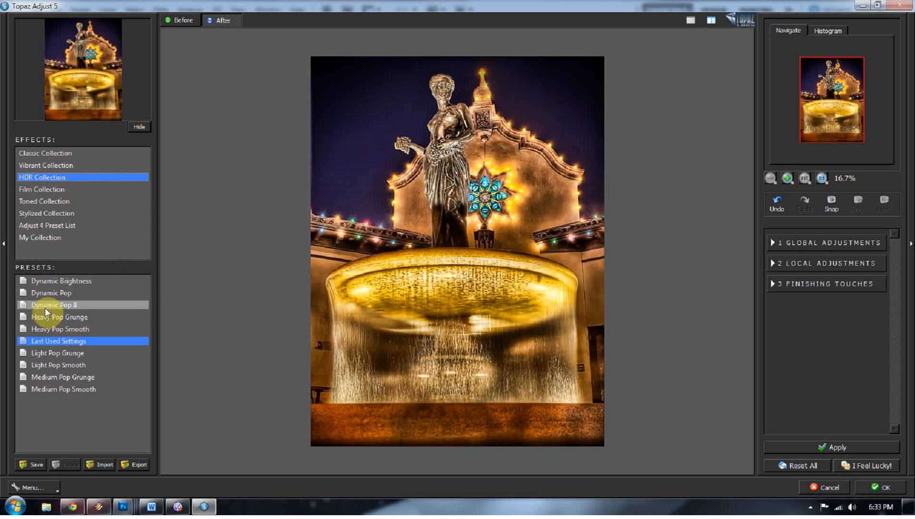
click(53, 305)
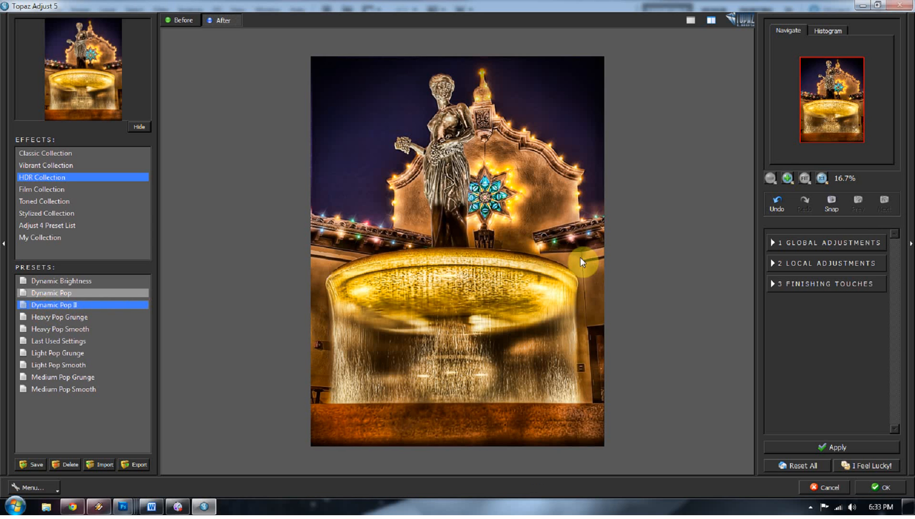
mouse_move(785, 249)
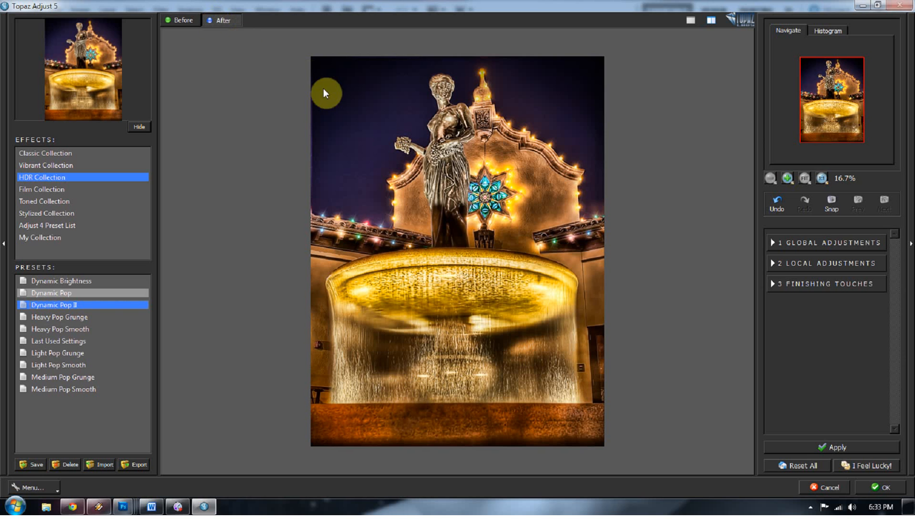
mouse_move(516, 226)
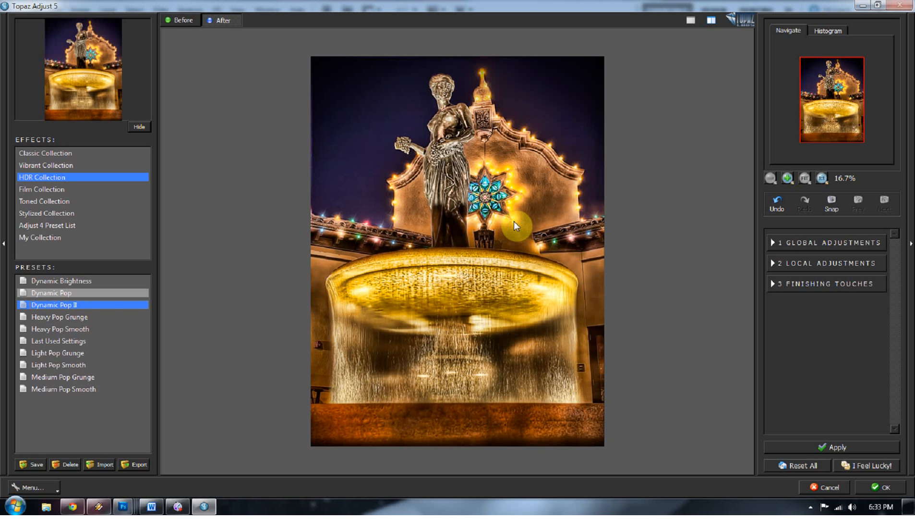
mouse_move(582, 235)
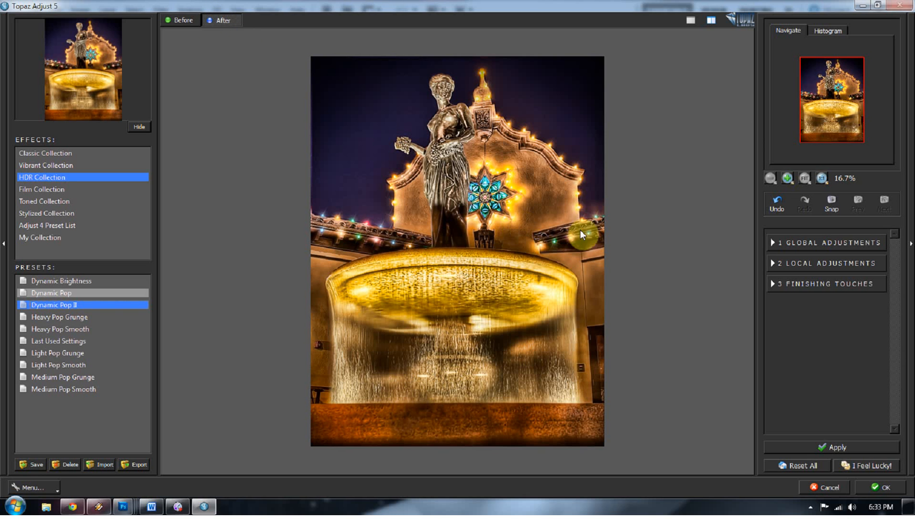
mouse_move(686, 237)
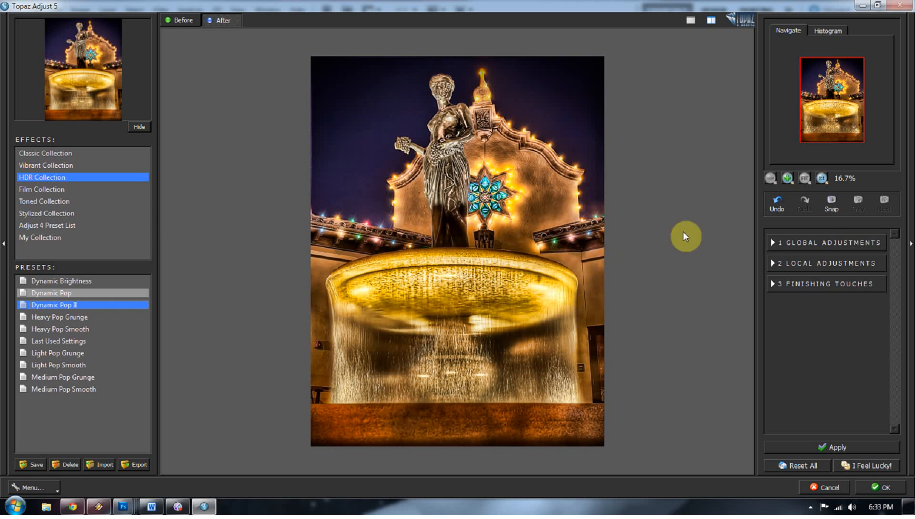
Review the Global Adjustments Details sliders, then apply the Topaz effect with OK
click(826, 242)
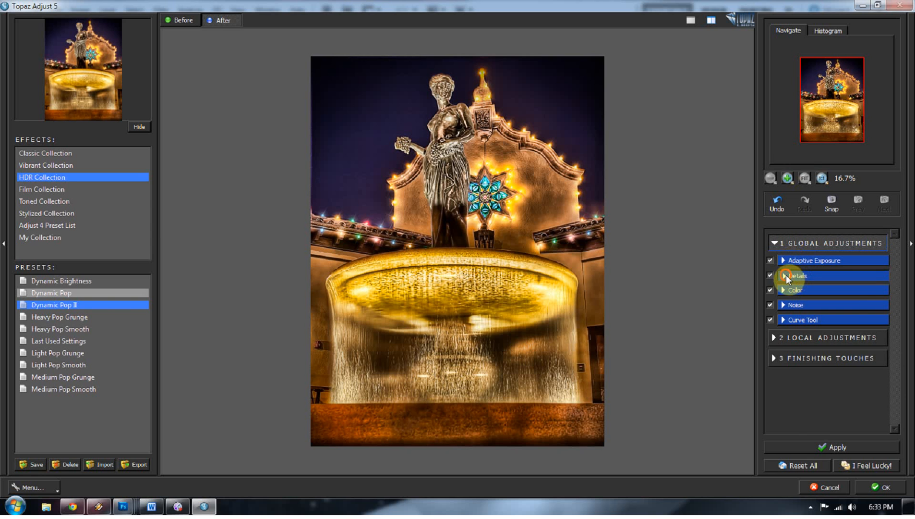
click(797, 275)
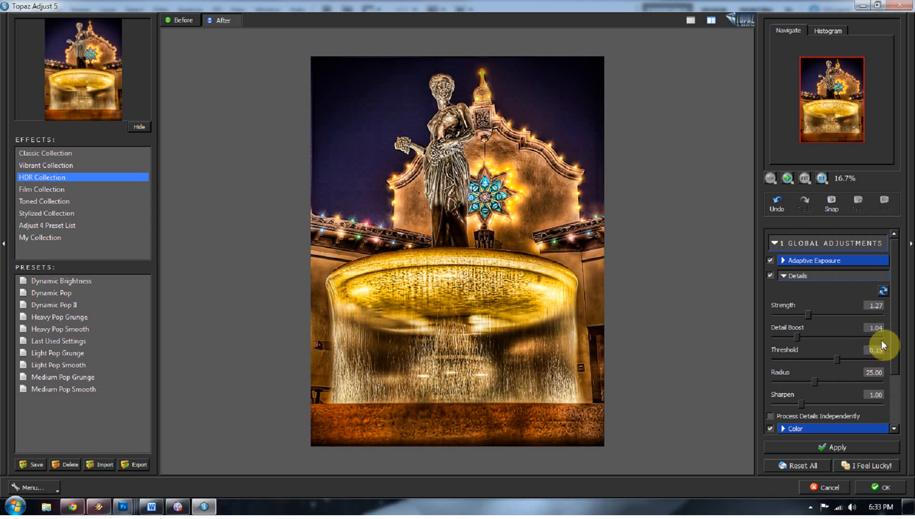
mouse_move(823, 458)
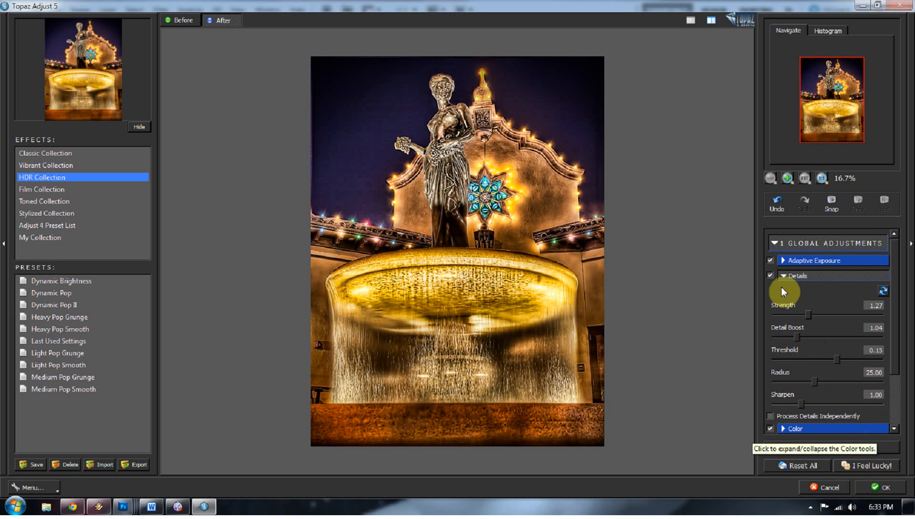
click(798, 275)
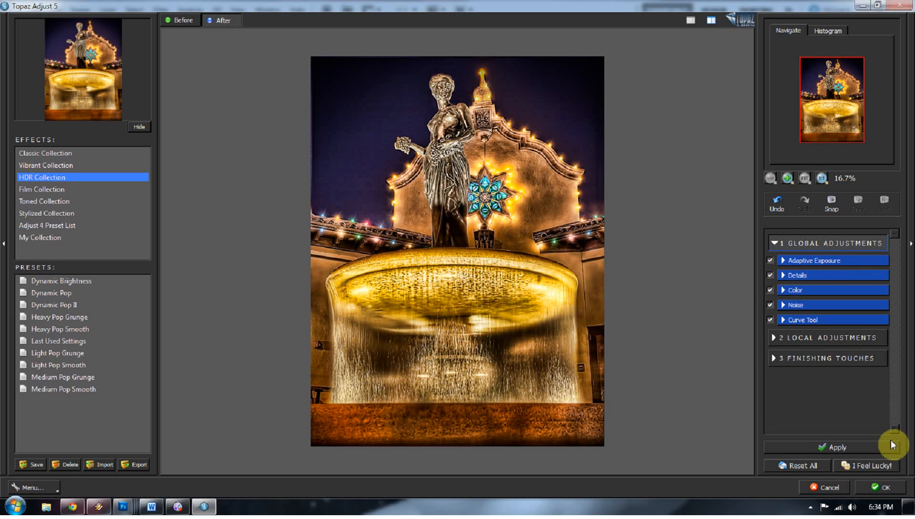
mouse_move(826, 294)
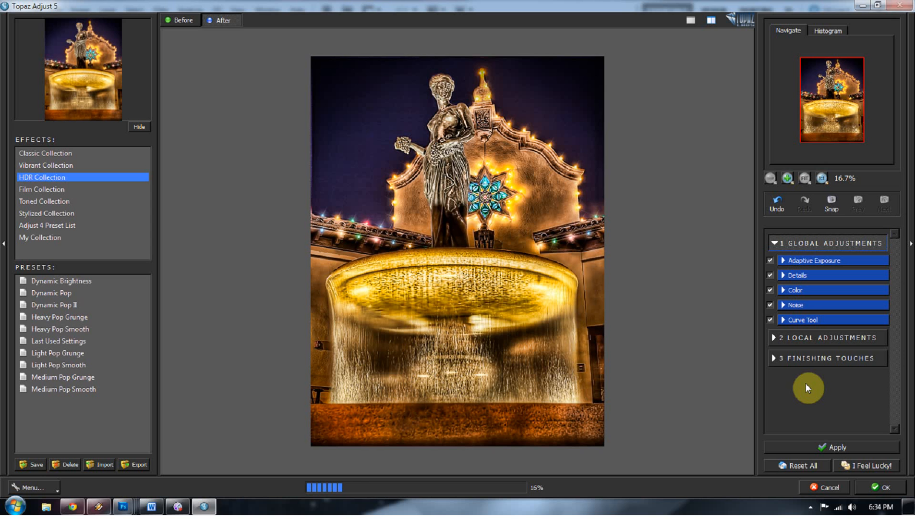
click(878, 464)
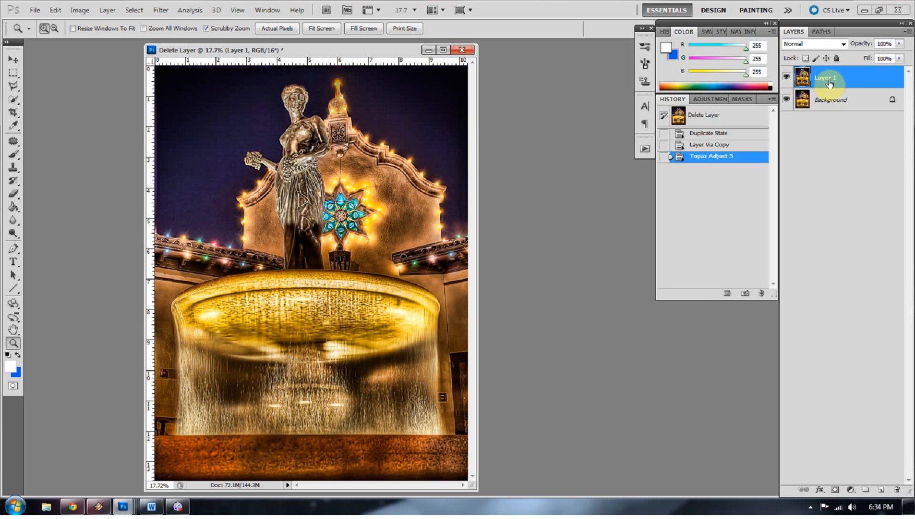
Return Layer 1's blend mode to Normal and bring up the Filter menu
click(811, 44)
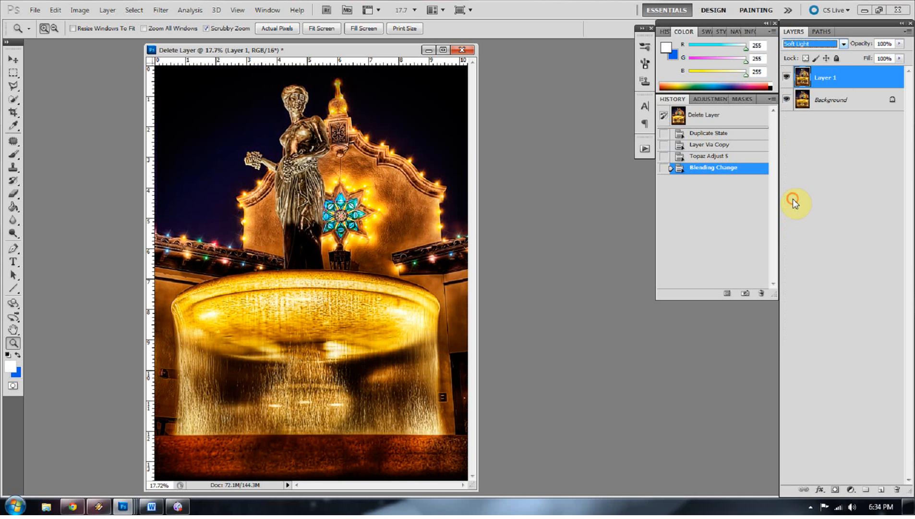
mouse_move(160, 10)
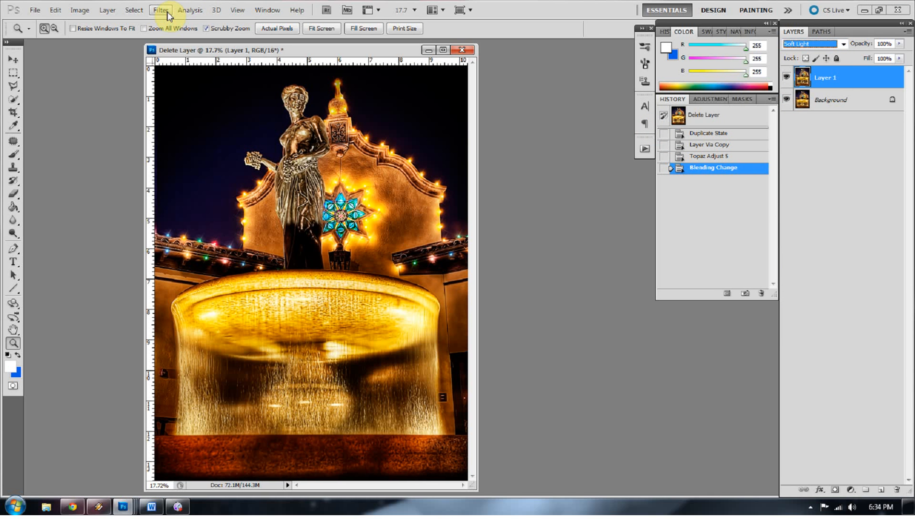
click(159, 11)
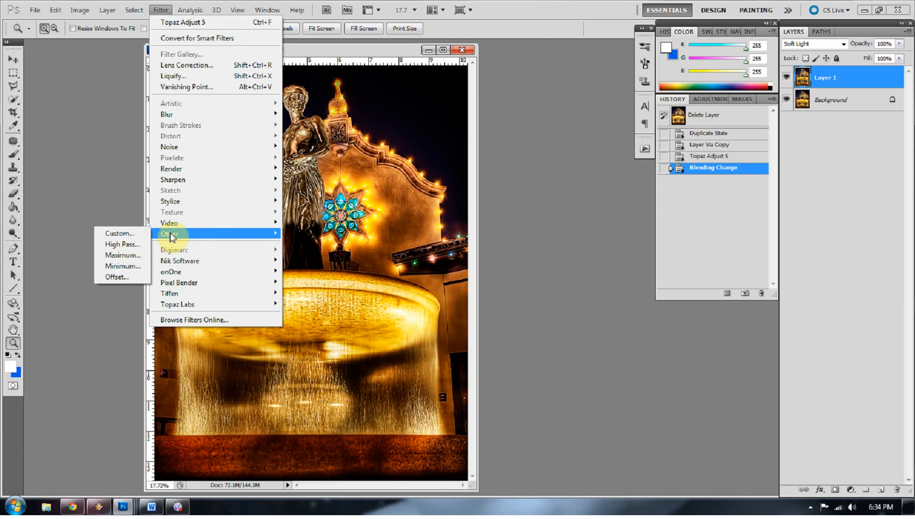
mouse_move(596, 200)
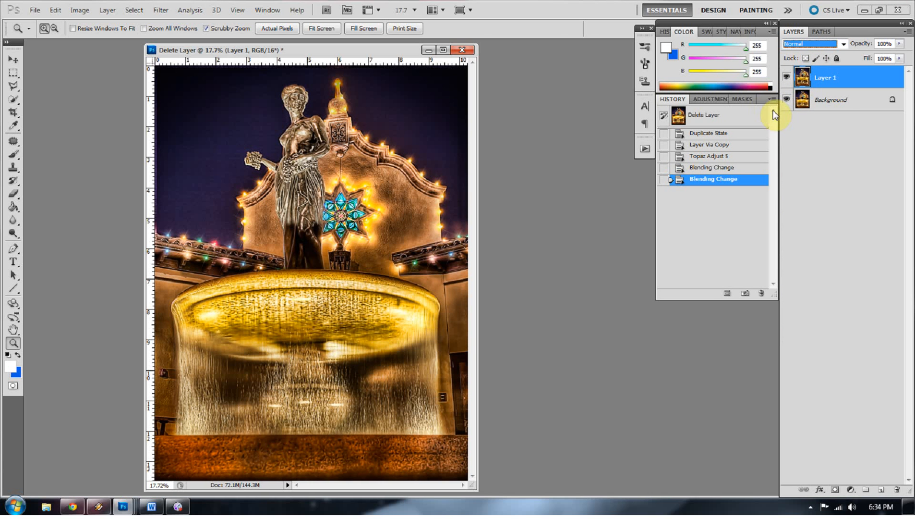
mouse_move(753, 127)
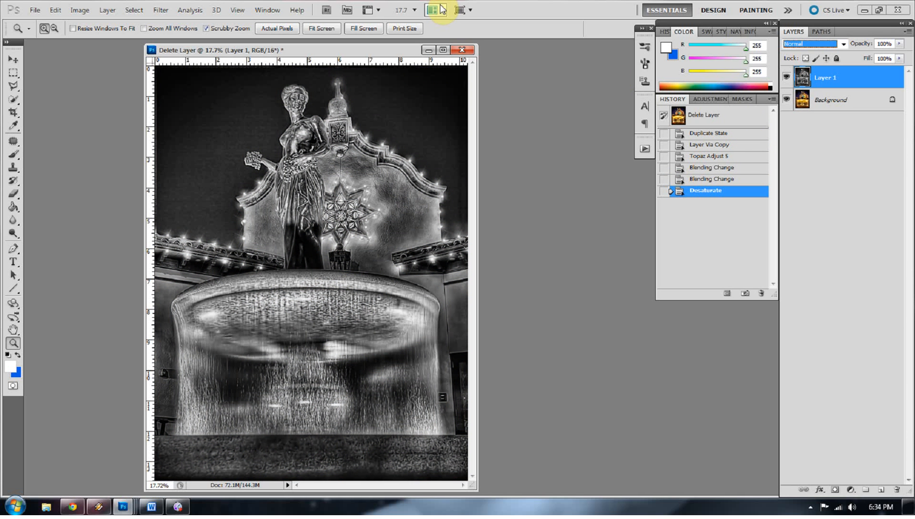
mouse_move(160, 10)
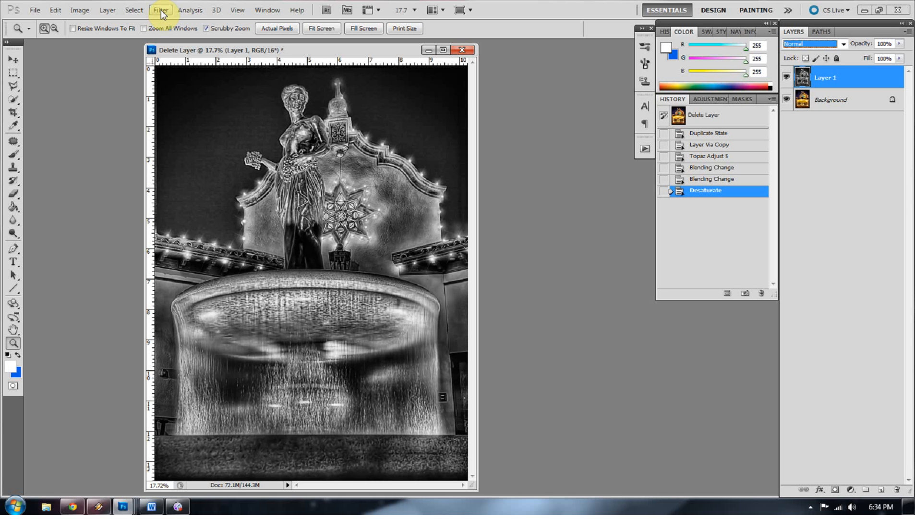
Apply High Pass at radius 8.3 to Layer 1 and blend it in Soft Light
click(160, 10)
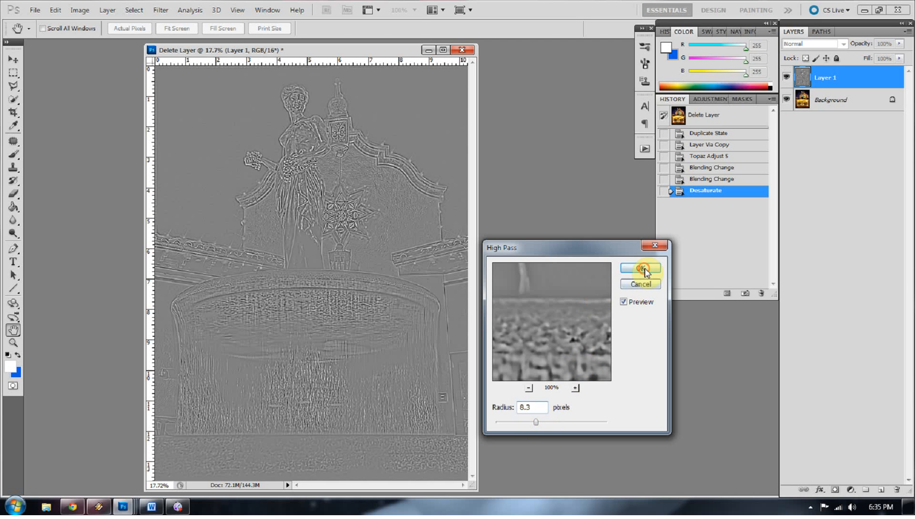
click(639, 270)
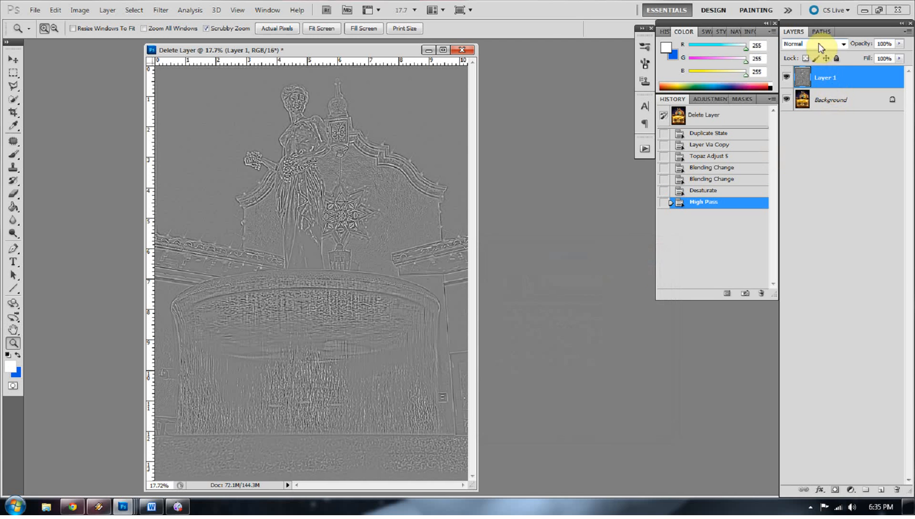
click(812, 43)
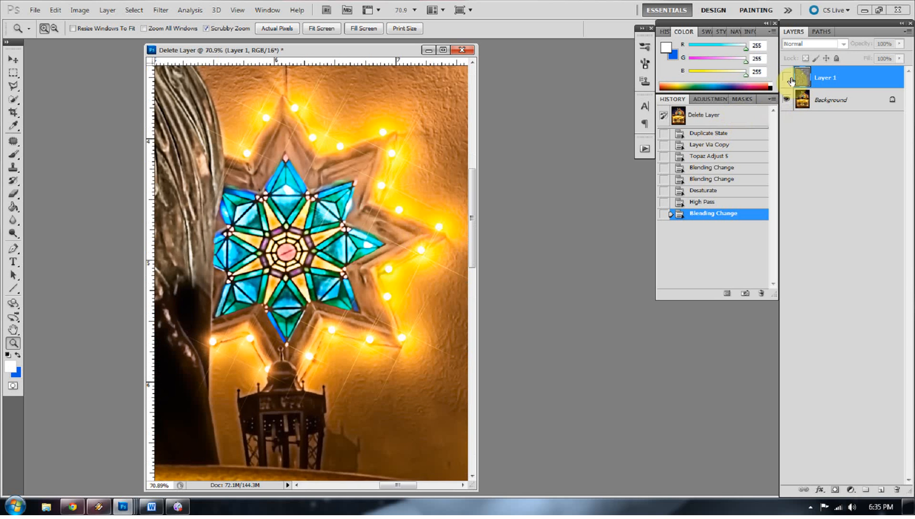
click(811, 43)
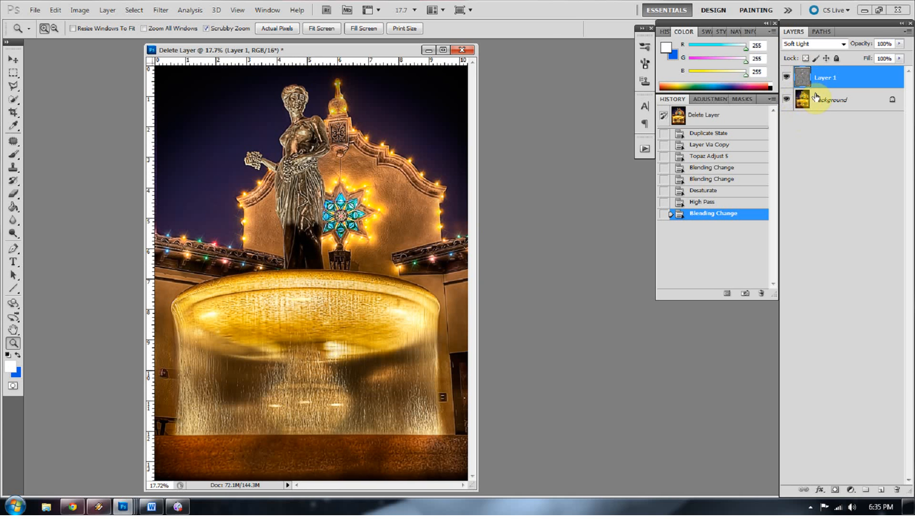
Copy the Background layer and apply a High Pass filter to the copy
click(830, 99)
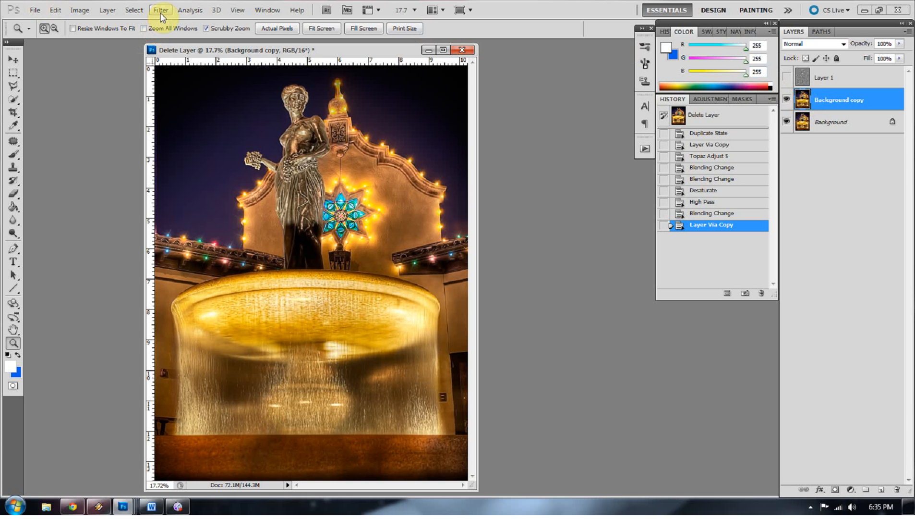
click(160, 10)
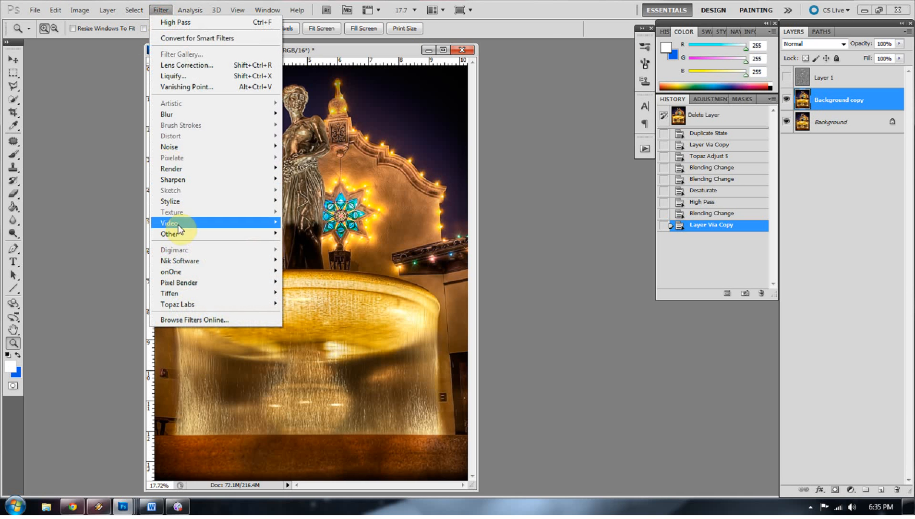
click(175, 22)
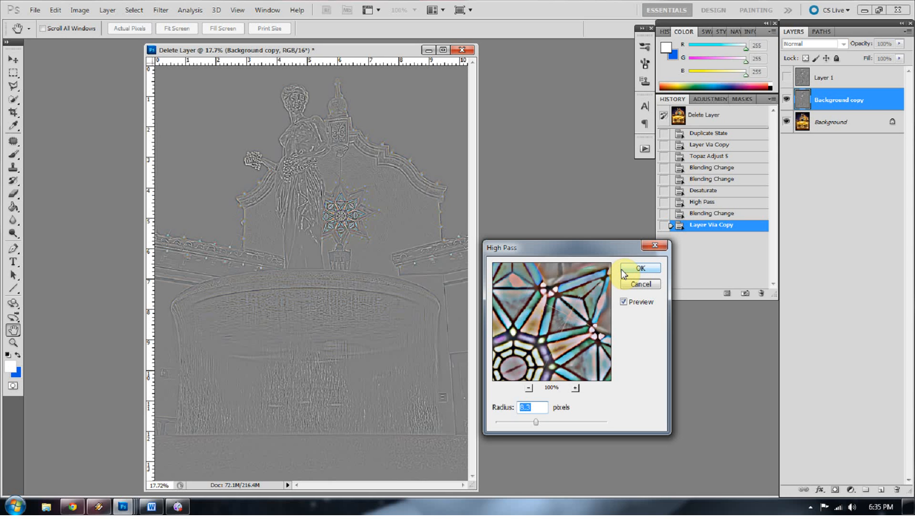
click(640, 267)
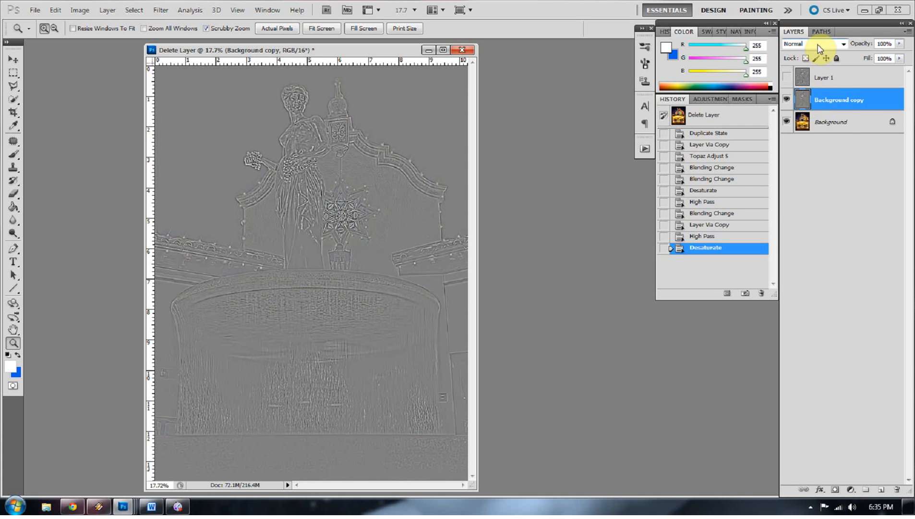
Blend the Background copy in Soft Light after trying modes like Vivid Light
click(840, 44)
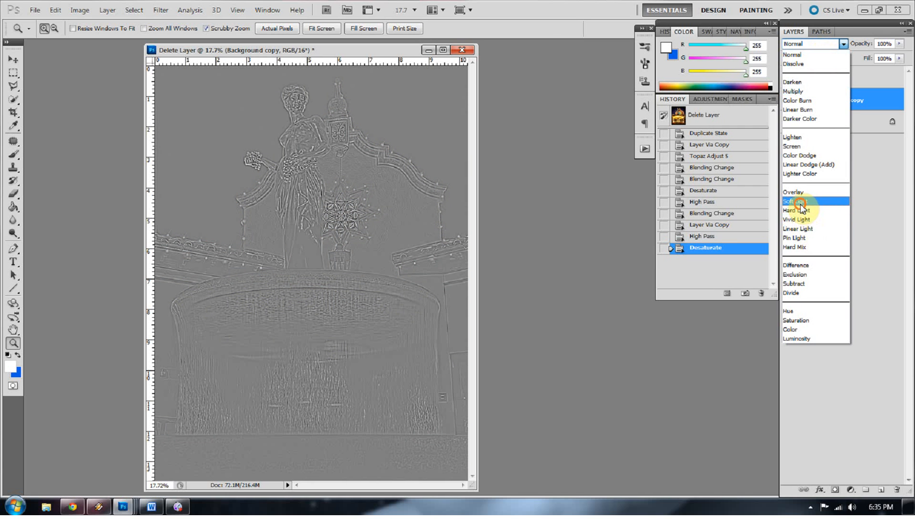
click(795, 209)
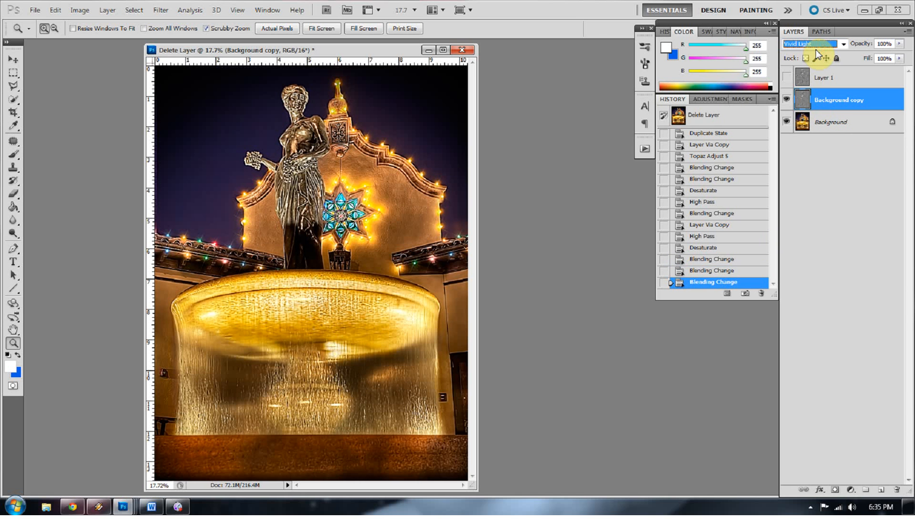
scroll(up, 3)
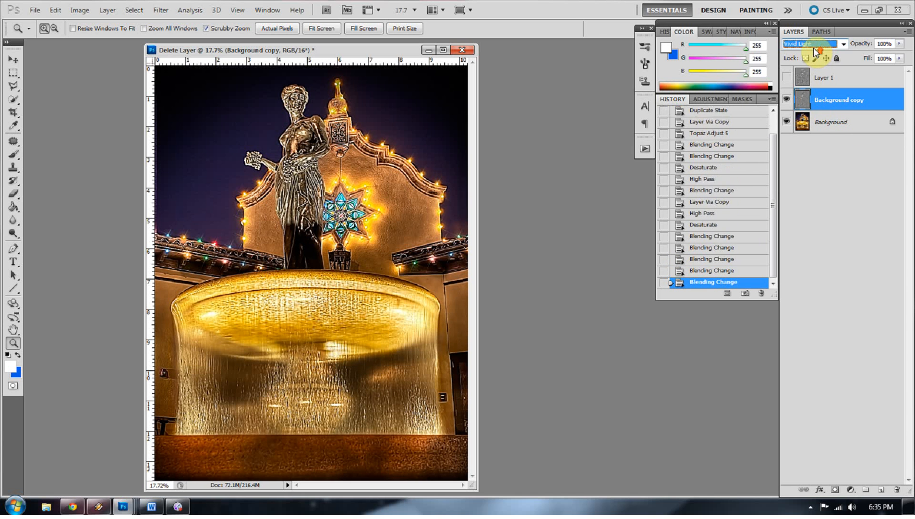
click(811, 43)
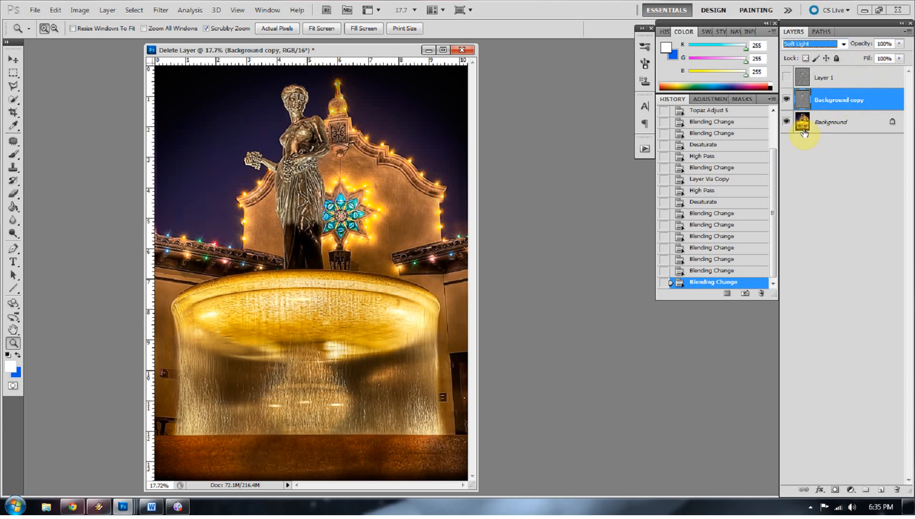
mouse_move(823, 121)
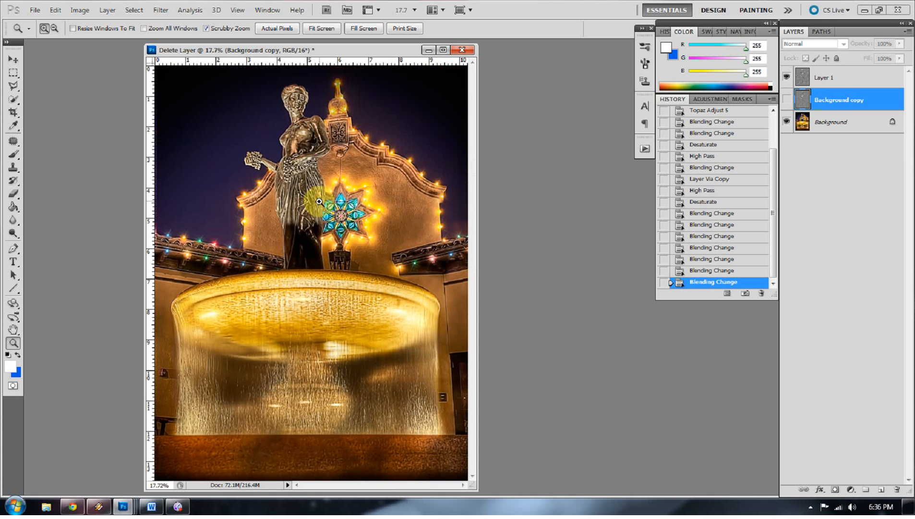
mouse_move(563, 227)
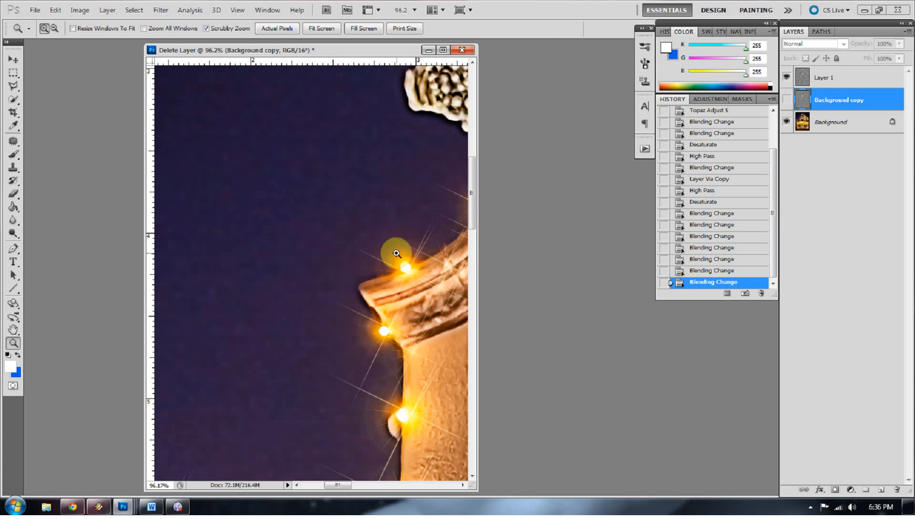
mouse_move(352, 255)
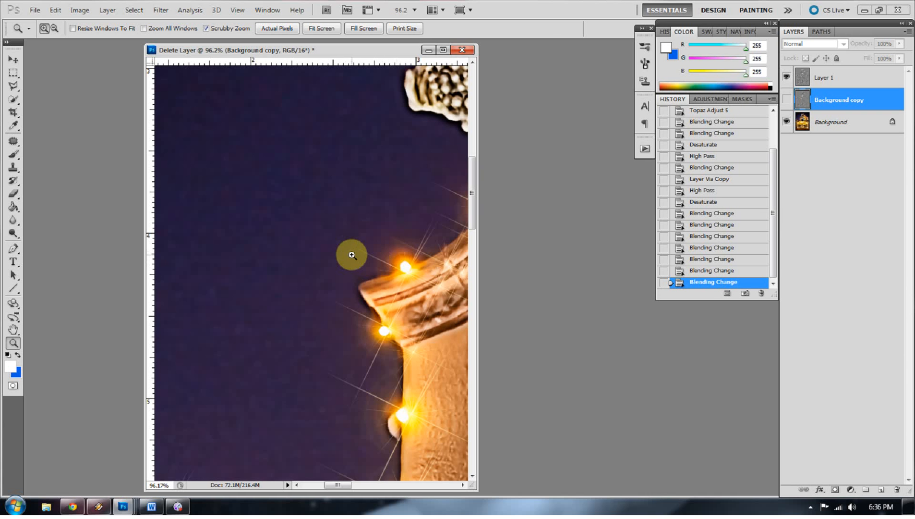
mouse_move(380, 275)
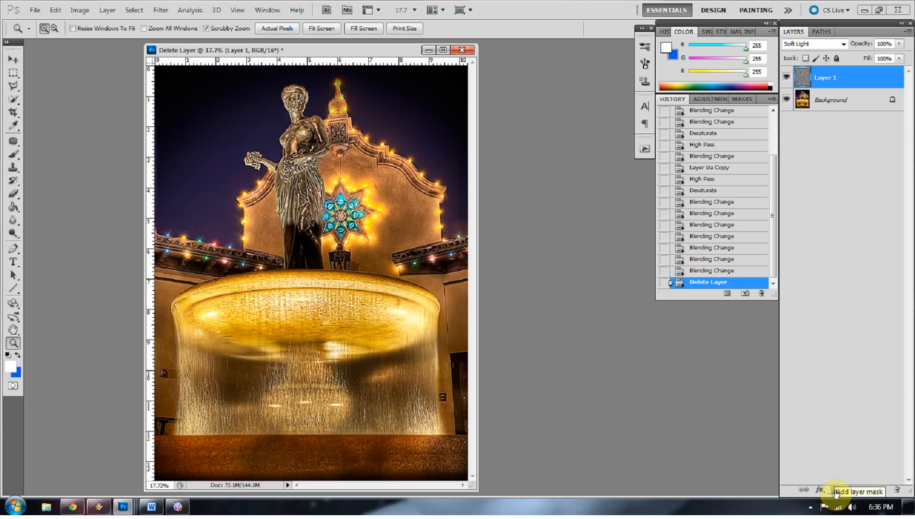
Add a white layer mask to the Soft Light Layer 1
click(835, 490)
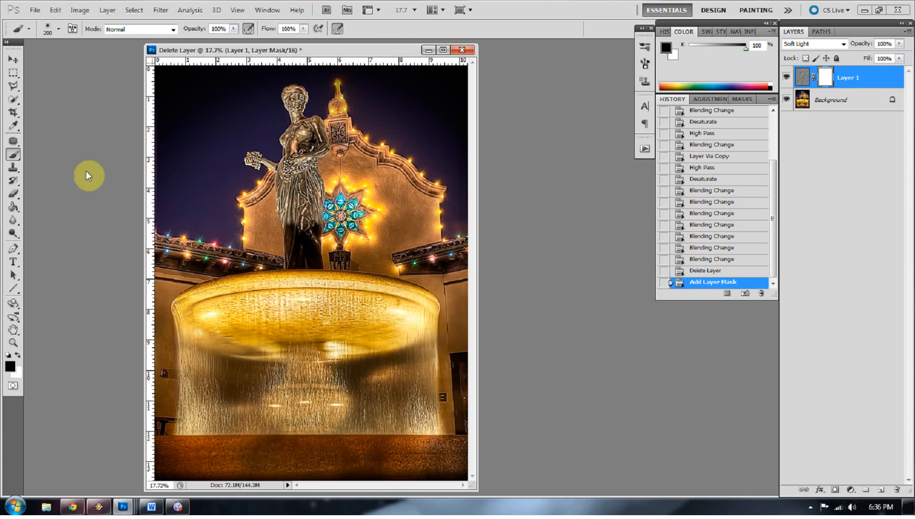
mouse_move(190, 193)
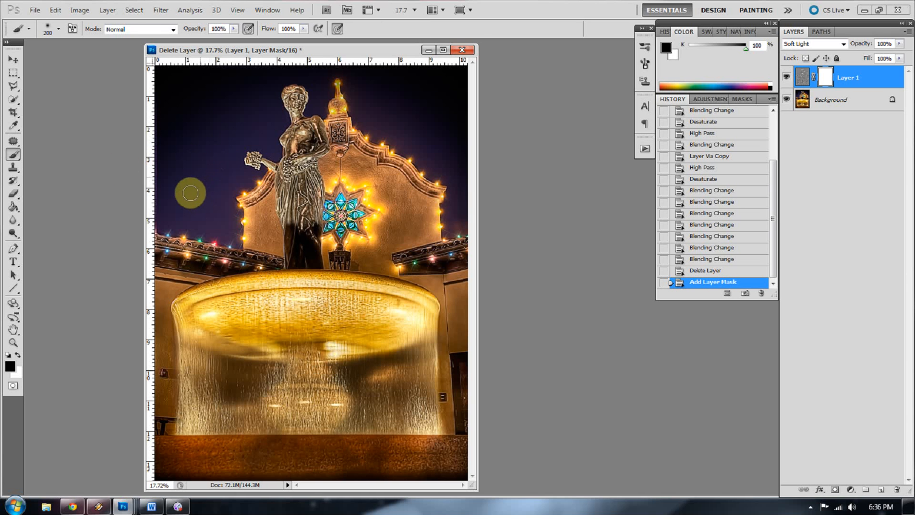
mouse_move(178, 204)
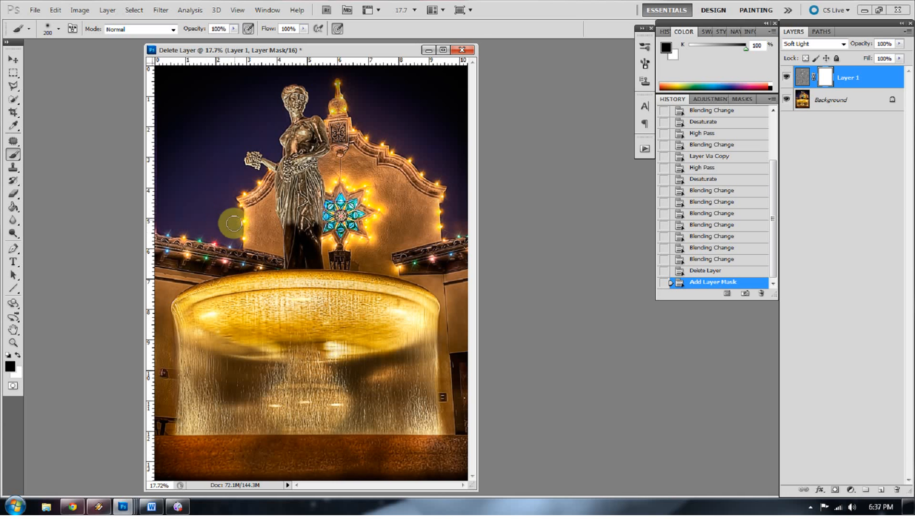
mouse_move(207, 187)
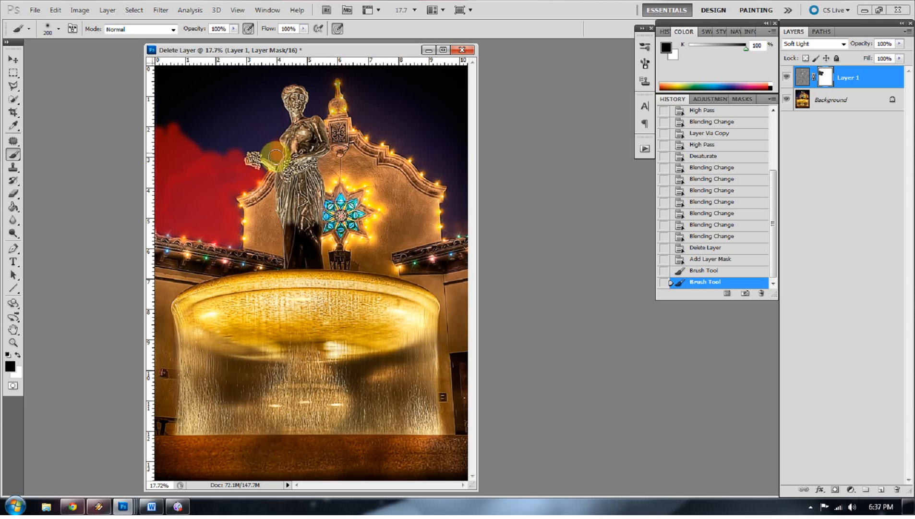
mouse_move(277, 127)
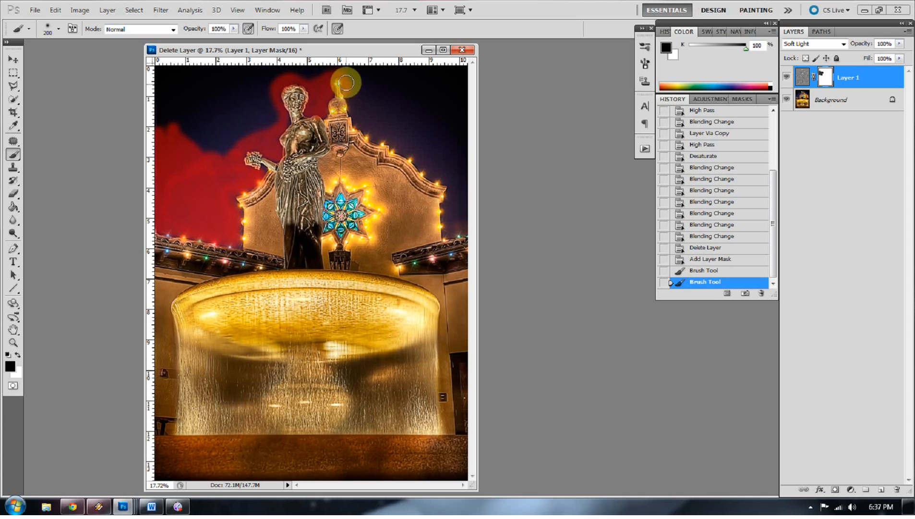
mouse_move(376, 135)
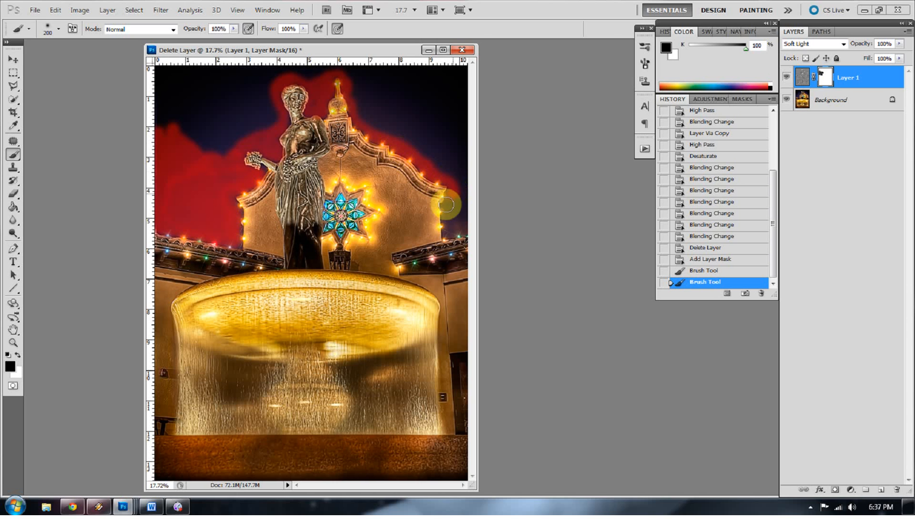
mouse_move(464, 211)
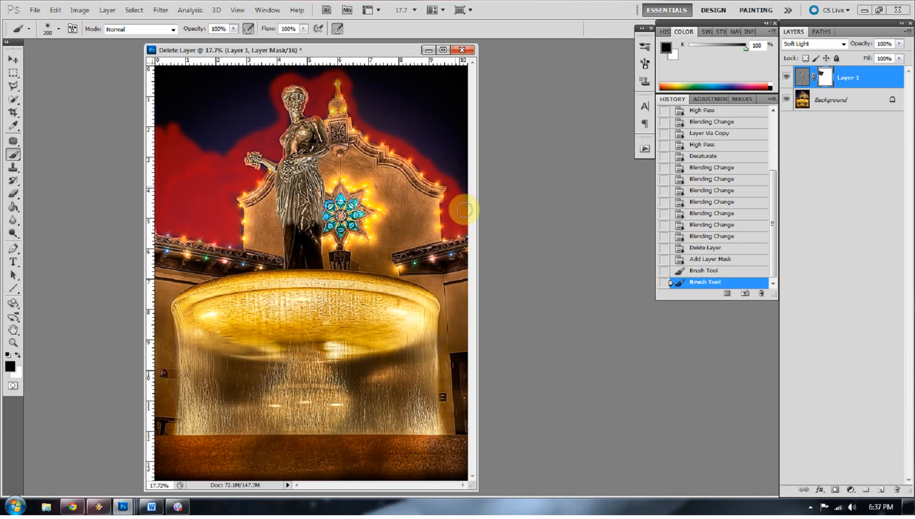
mouse_move(379, 122)
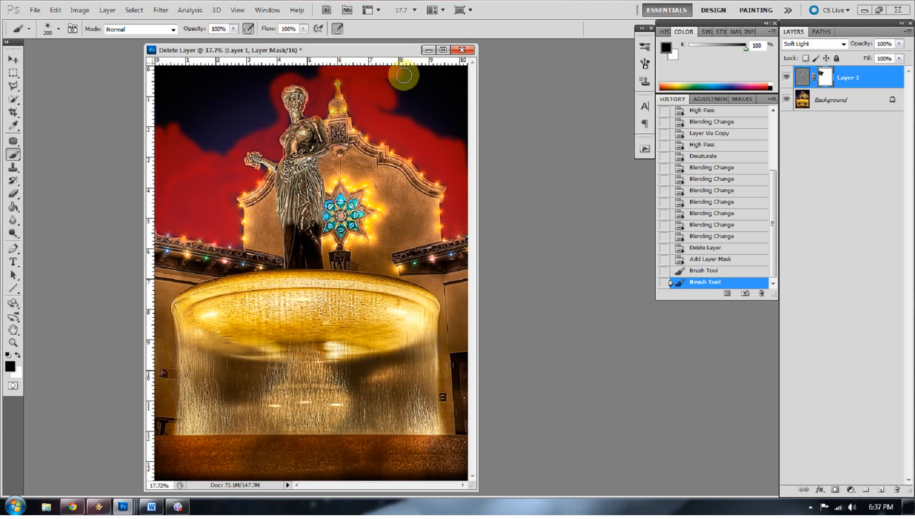
mouse_move(428, 95)
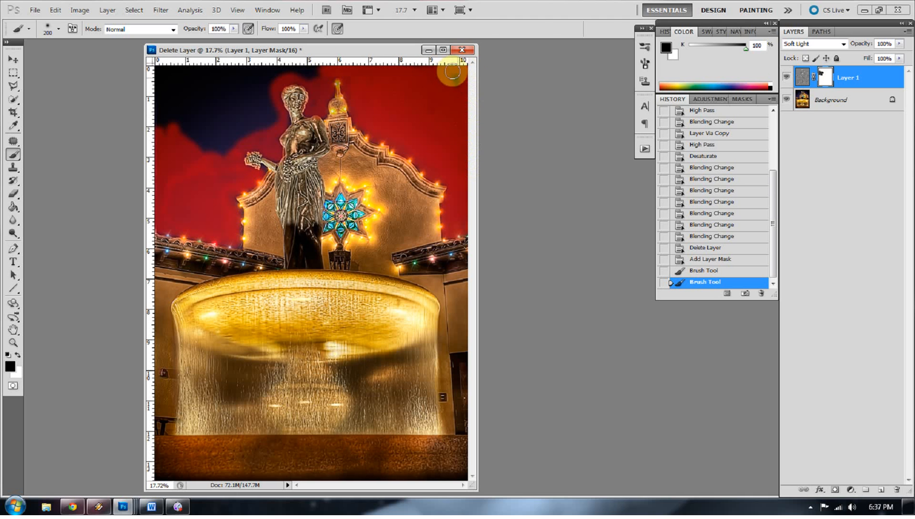
mouse_move(292, 70)
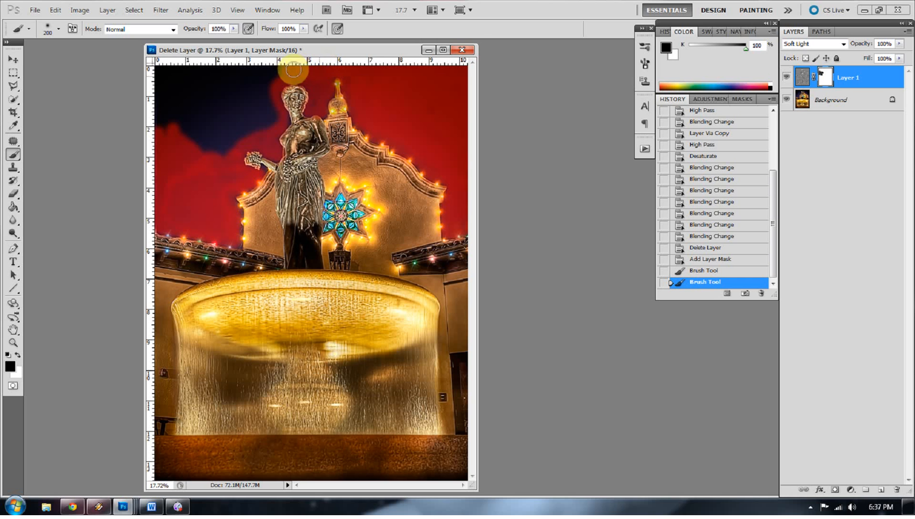
mouse_move(174, 76)
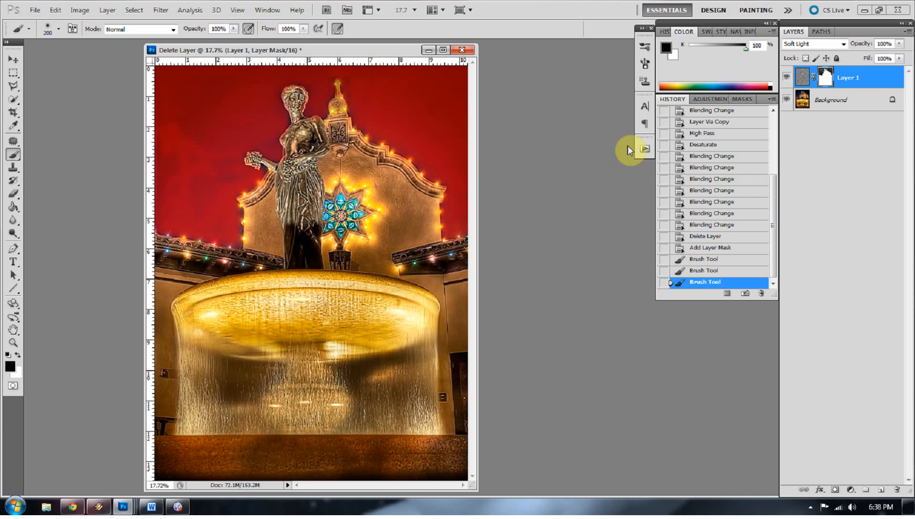
click(825, 76)
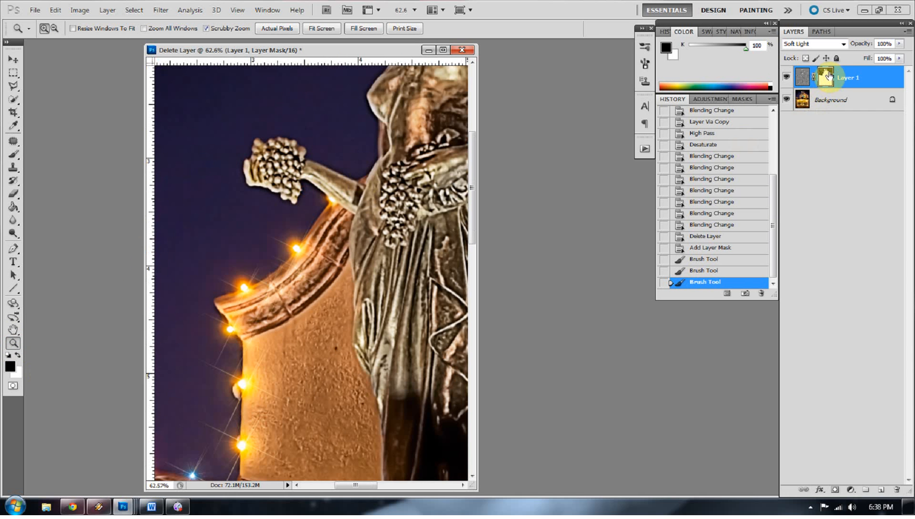
click(825, 77)
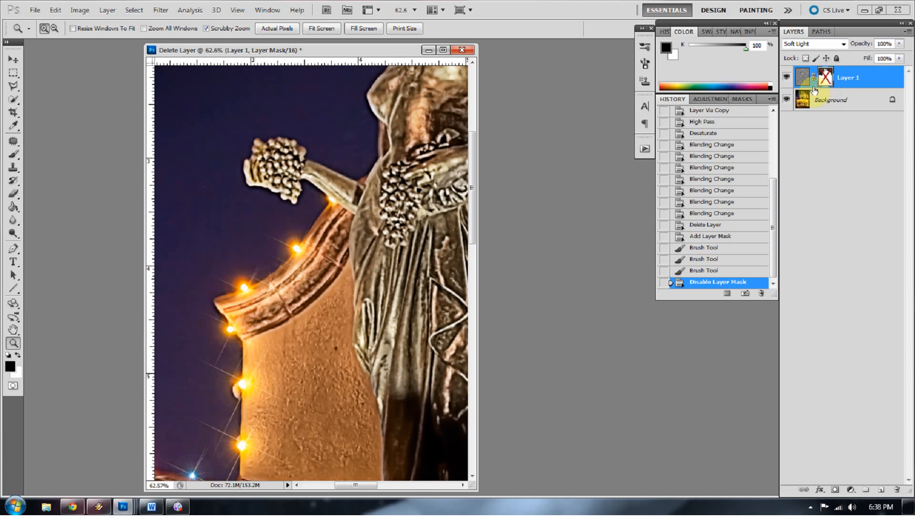
click(825, 76)
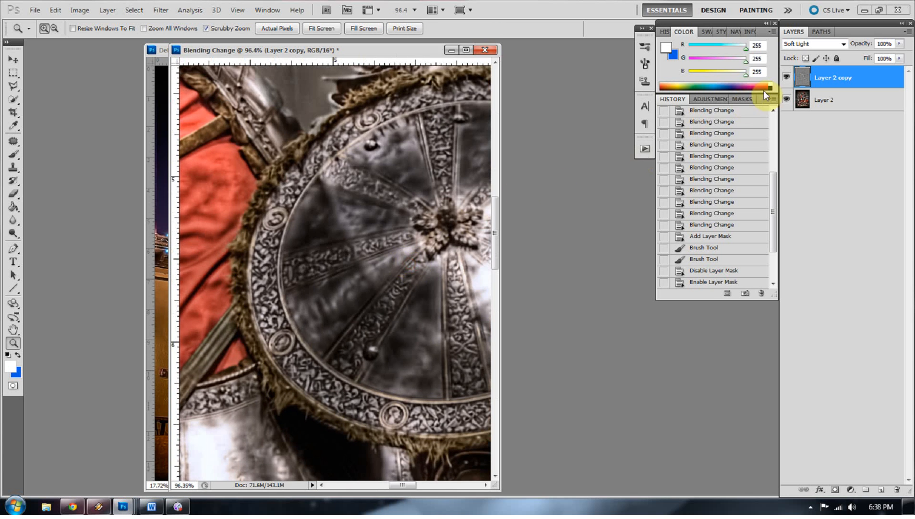
Toggle the knight photo's sharpening layer off and on twice to compare before and after
click(813, 44)
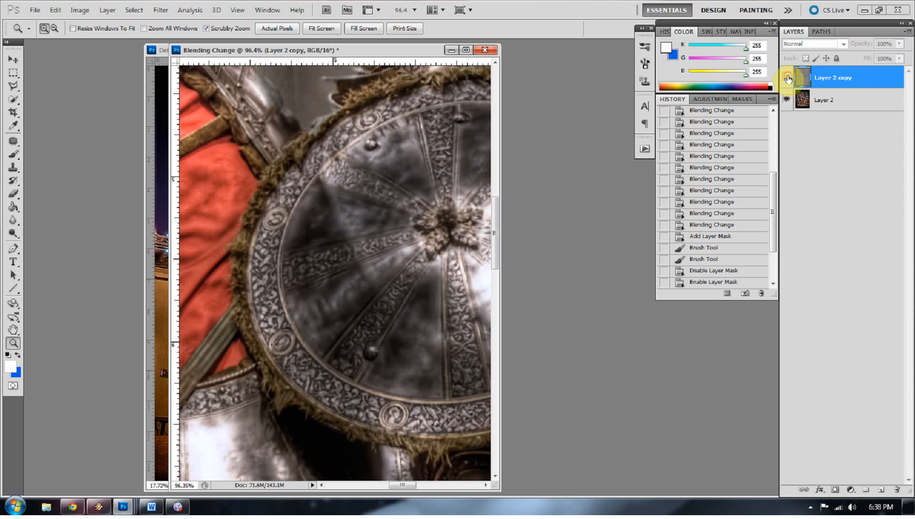
click(813, 44)
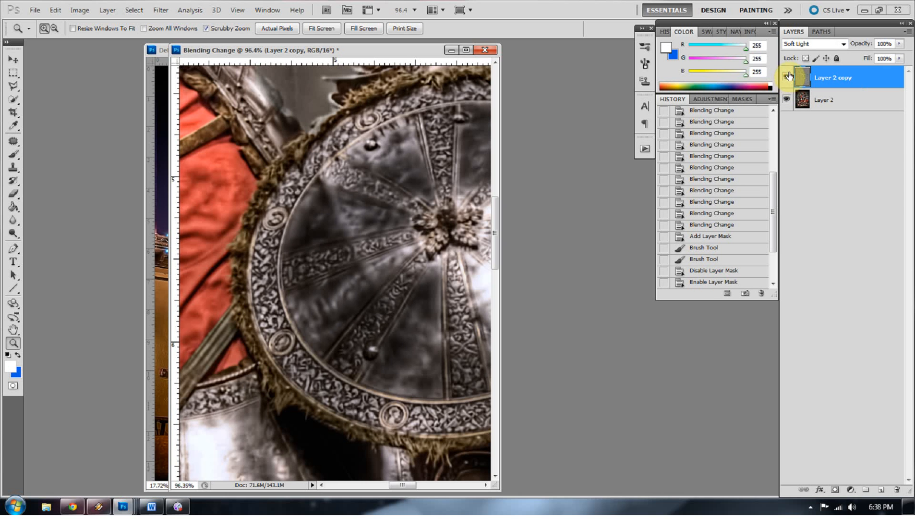
click(813, 43)
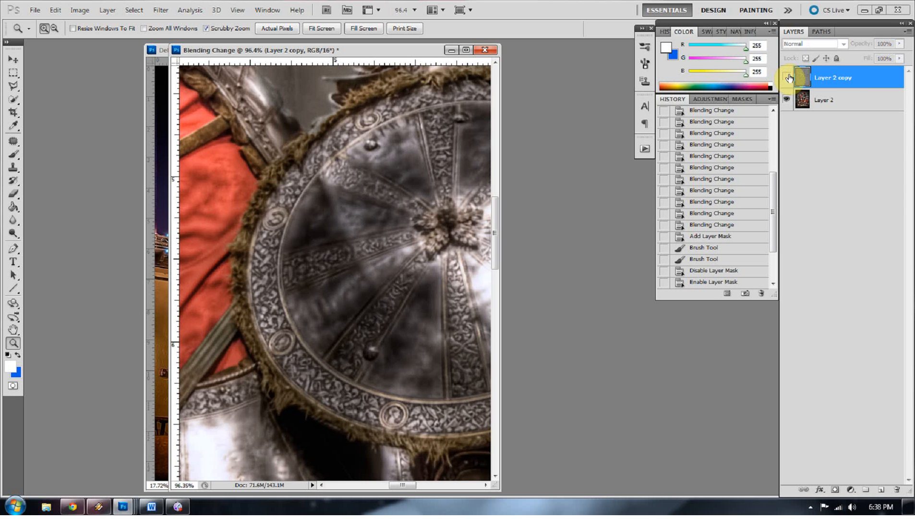
click(813, 43)
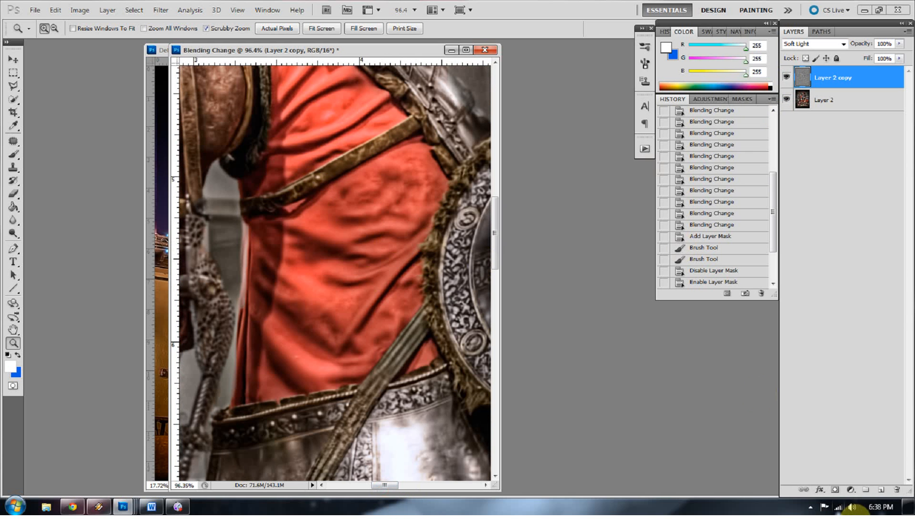
mouse_move(836, 489)
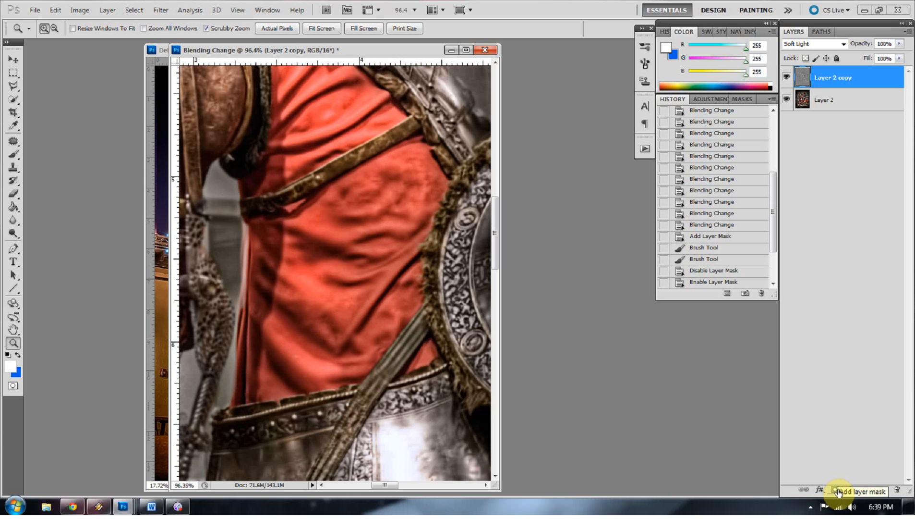
Mask Layer 2 copy, select the Brush tool, and fit the knight photo on screen
click(848, 489)
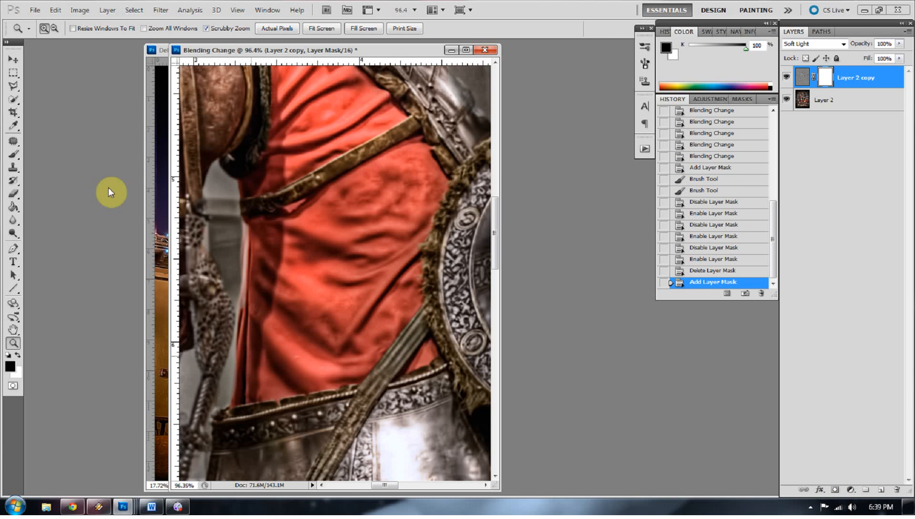
click(13, 155)
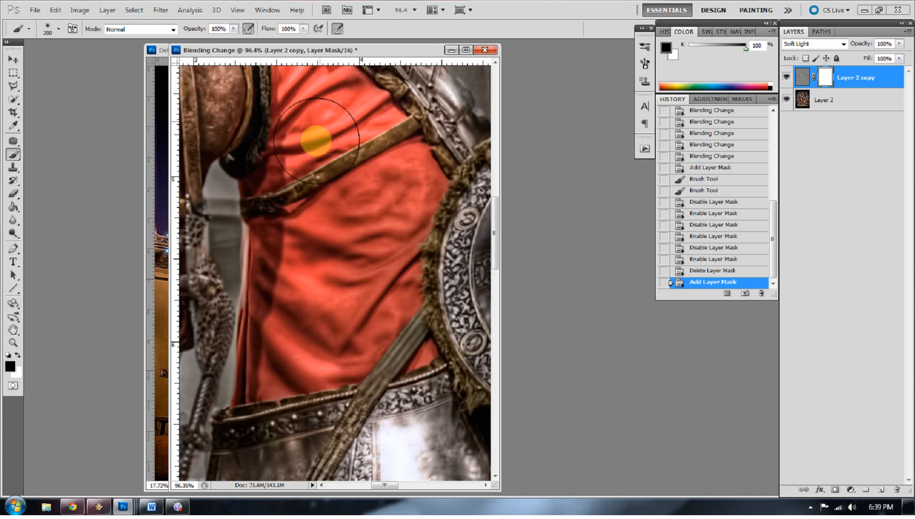
mouse_move(368, 222)
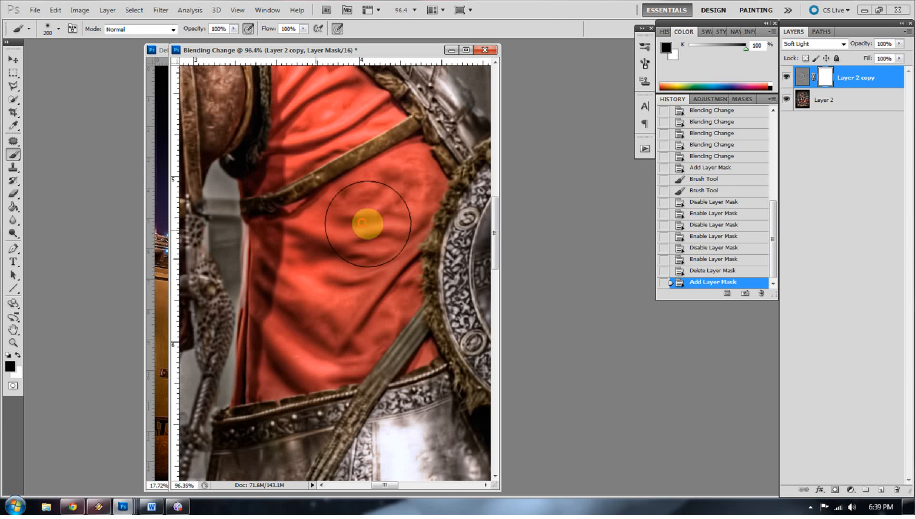
right_click(385, 287)
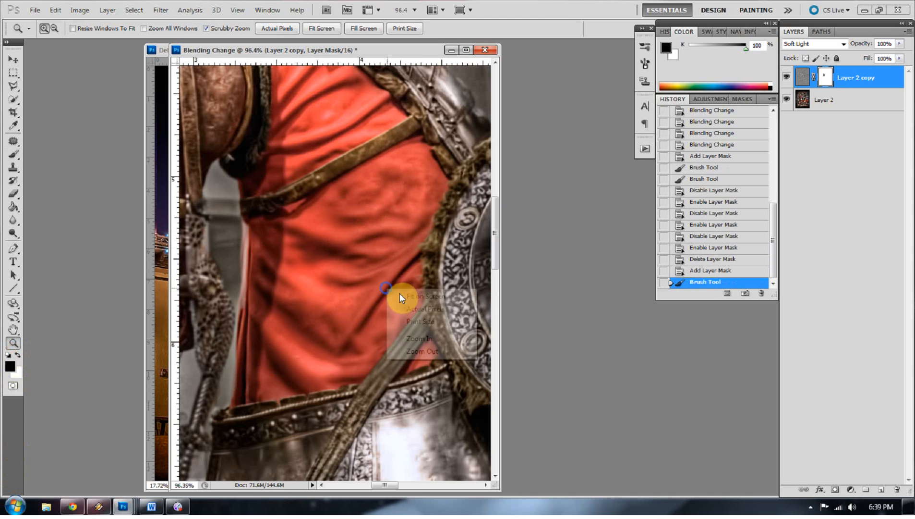
click(424, 295)
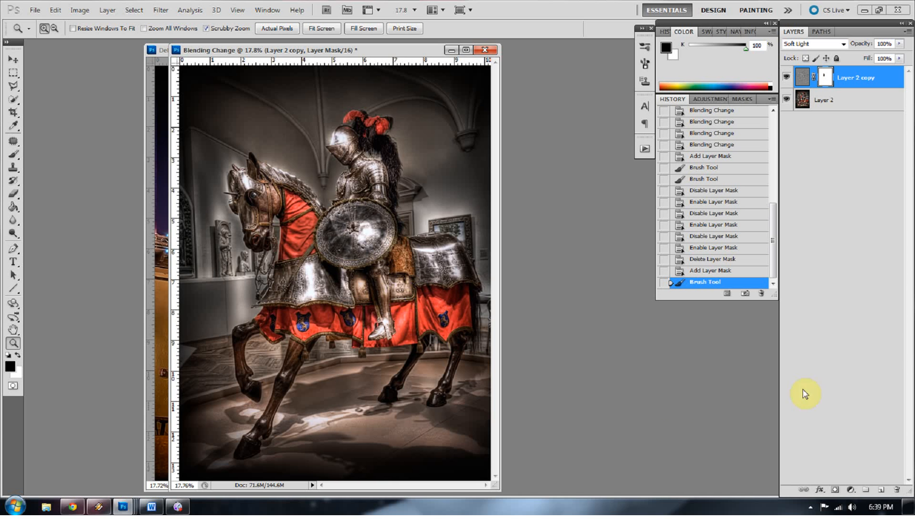
mouse_move(805, 393)
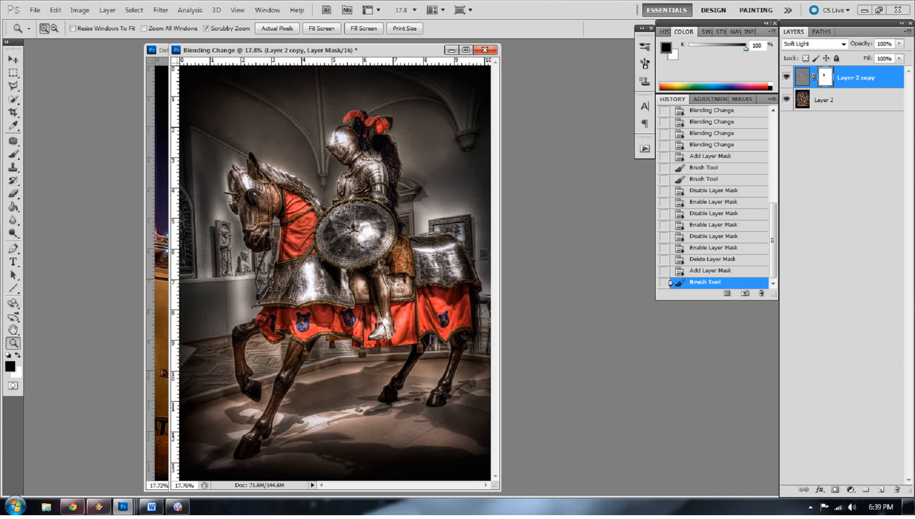